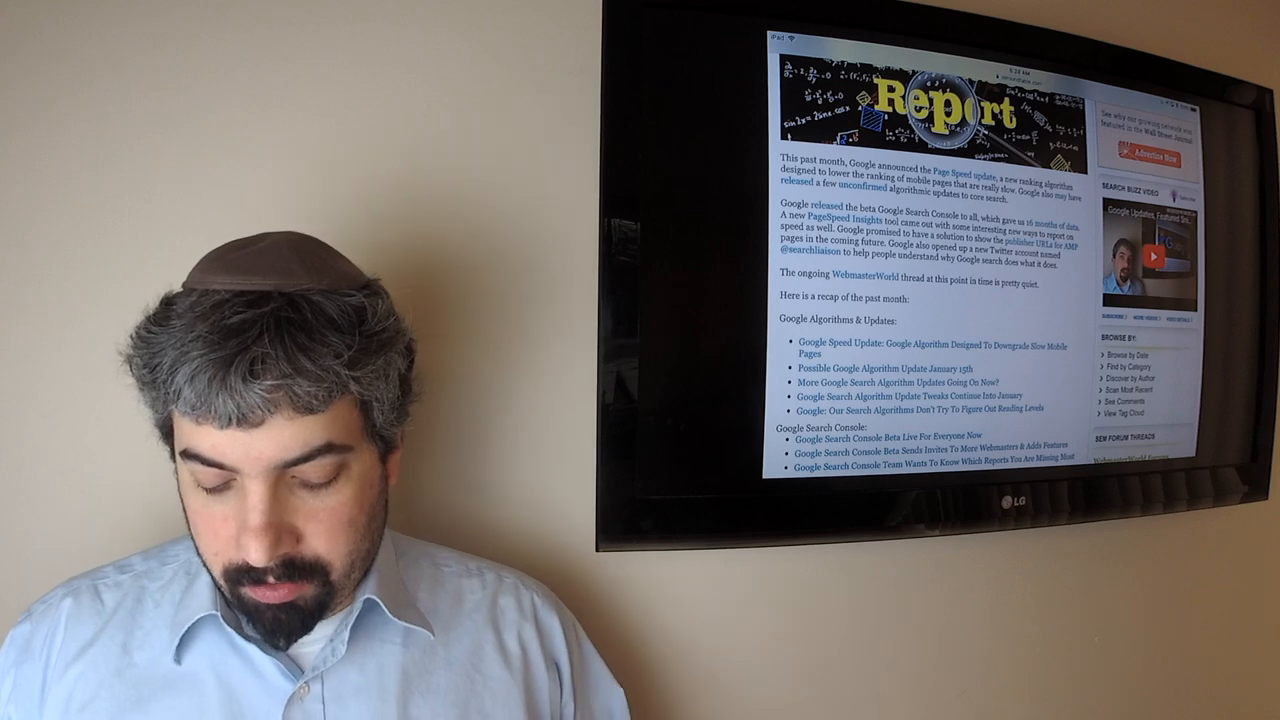
pyautogui.scroll(3)
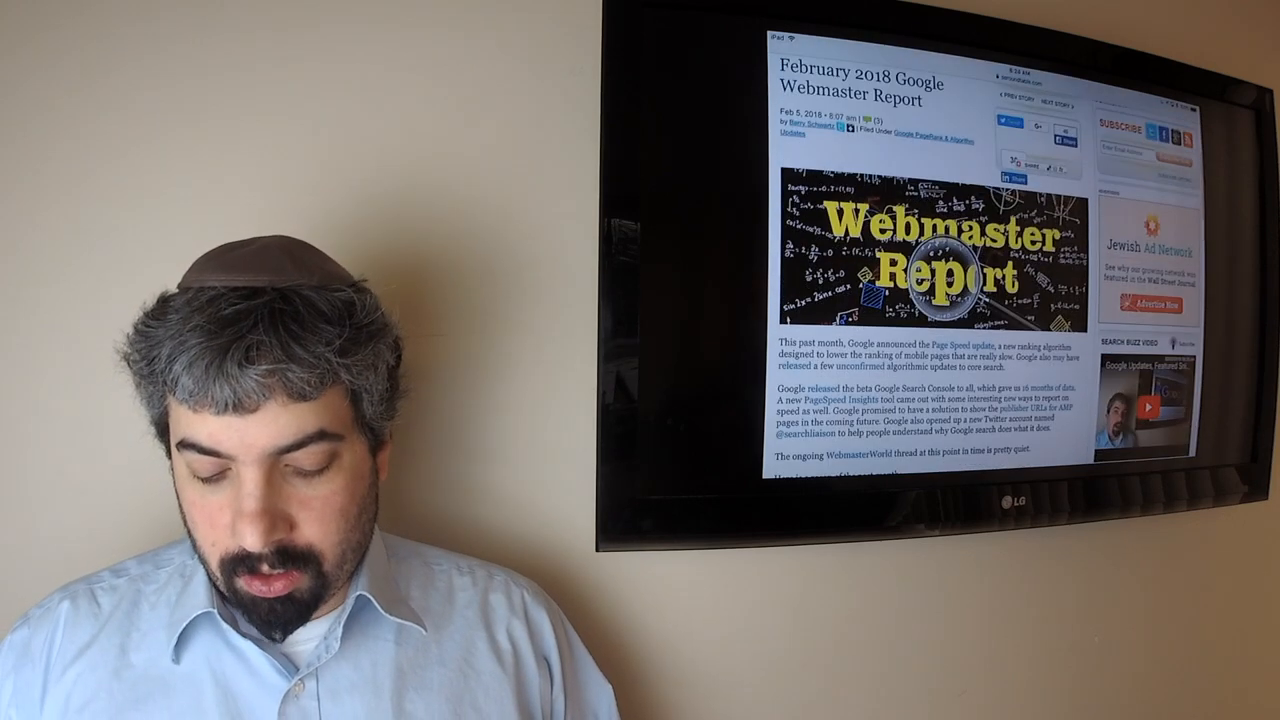